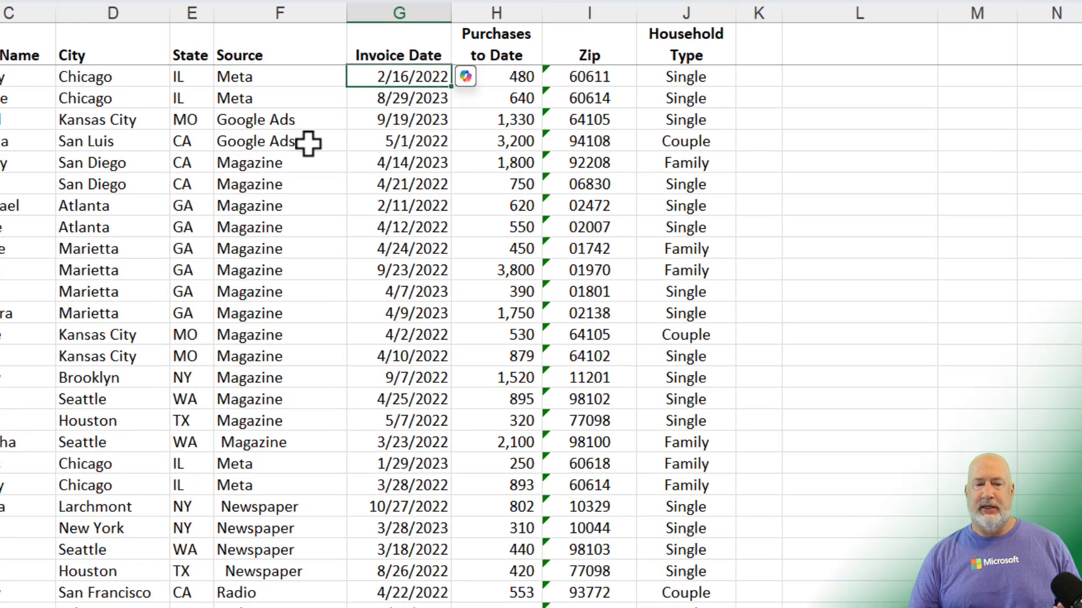
Sort the rows alphabetically by Source and start a =UNIQUE formula in L3 over the Source column.
scroll(down, 3)
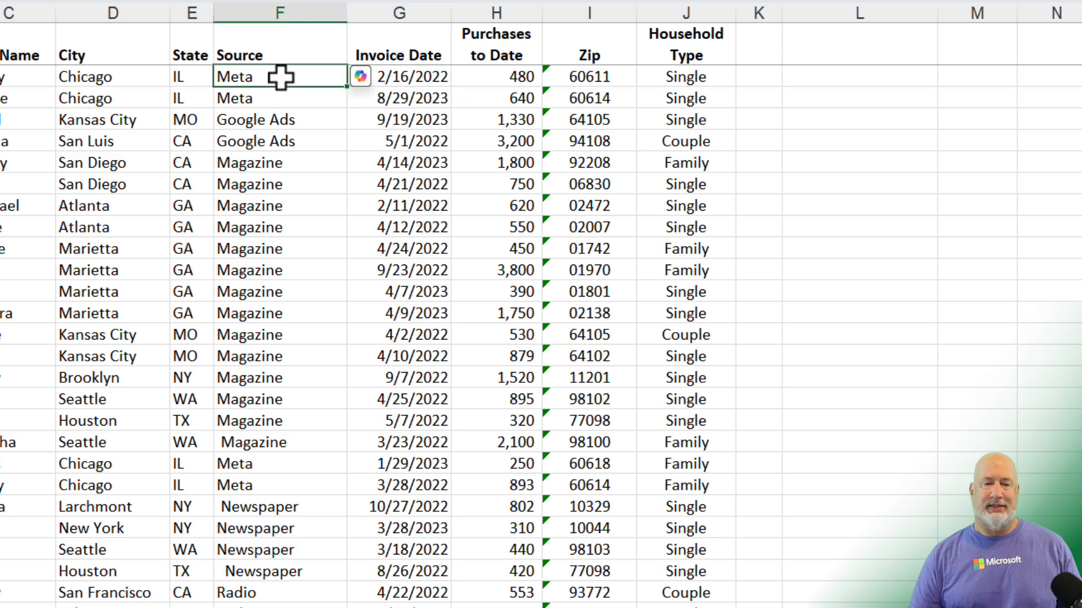
right_click(273, 76)
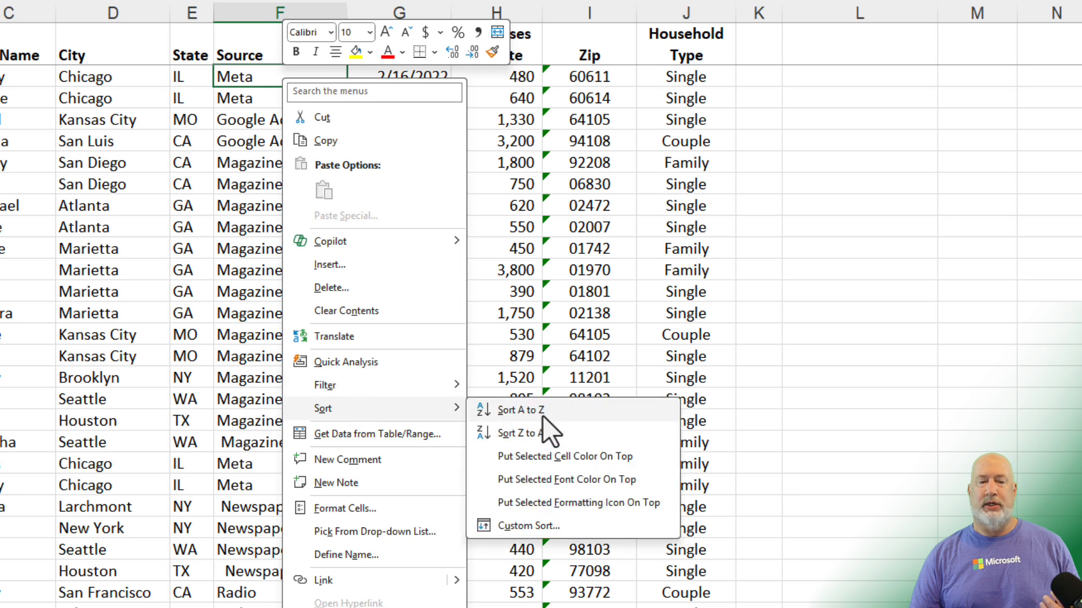
click(521, 410)
text(=)
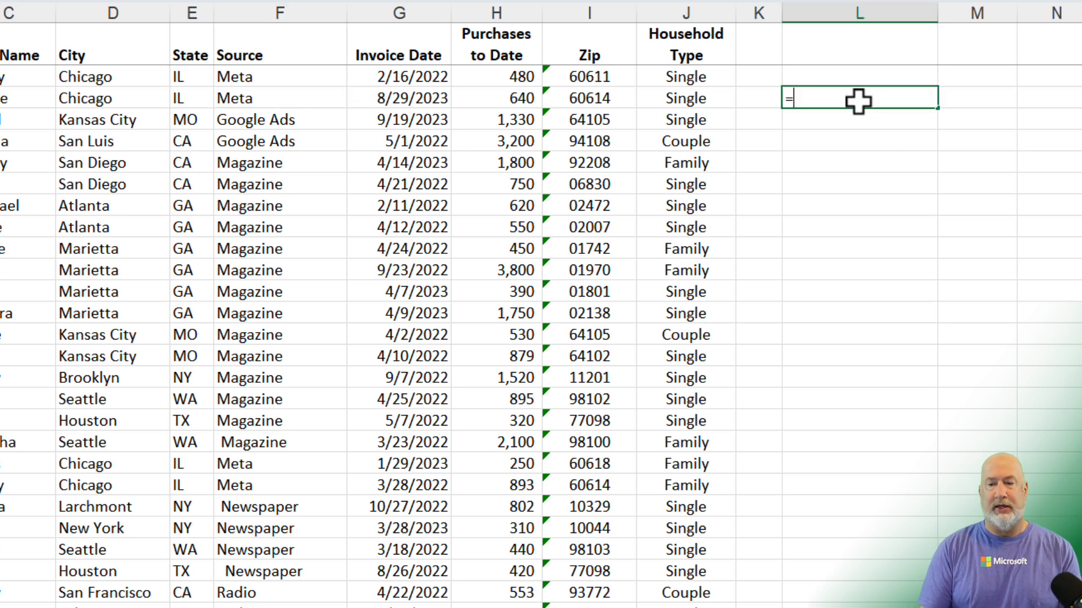
text(un)
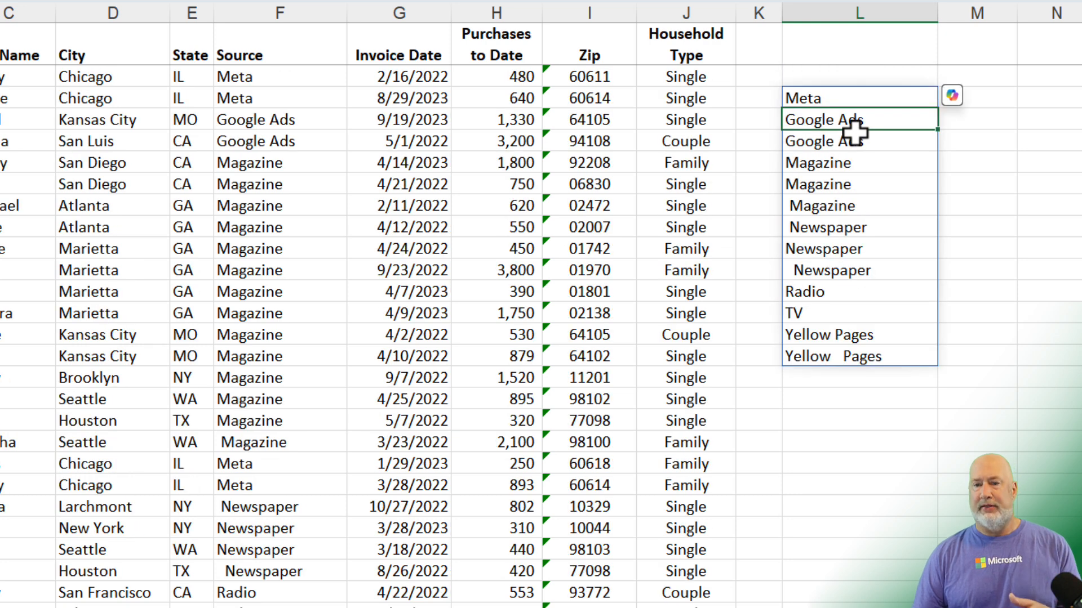
mouse_move(845, 97)
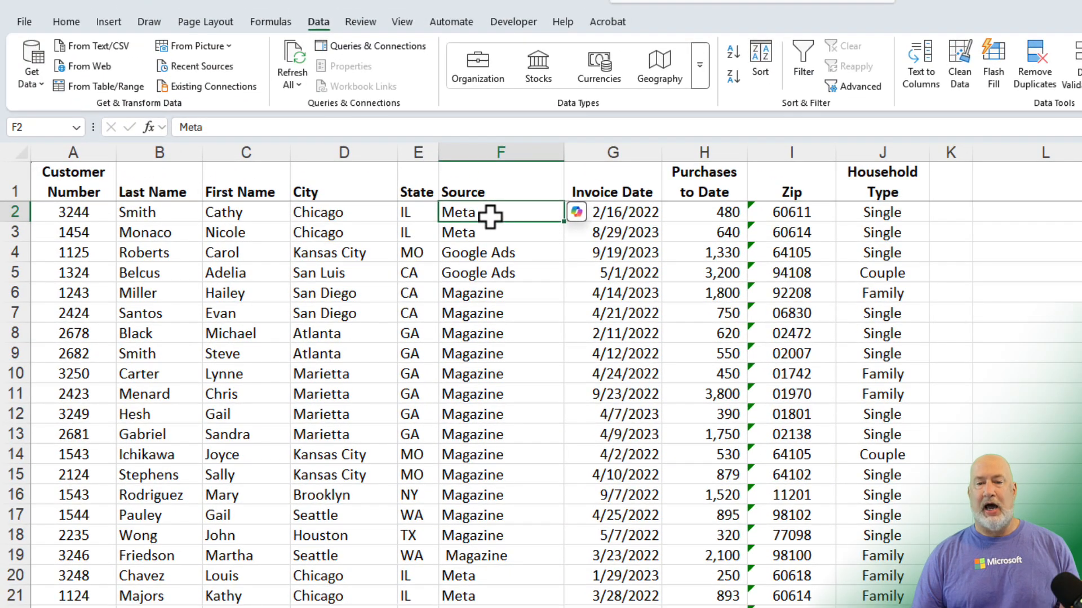
Turn on header filters and narrow Source to Newspaper only, showing four rows.
click(802, 53)
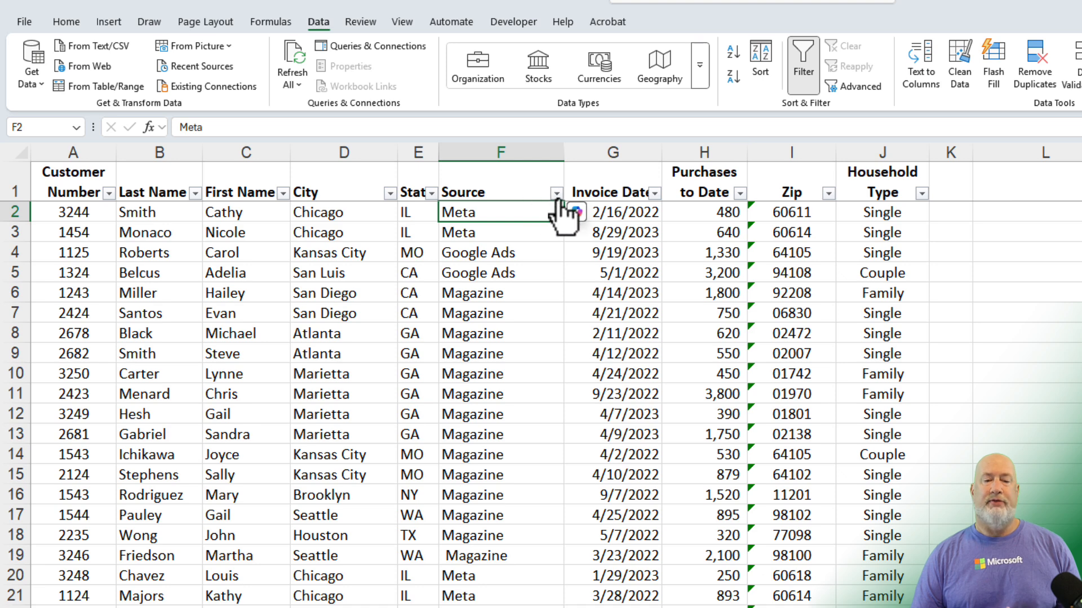
click(556, 193)
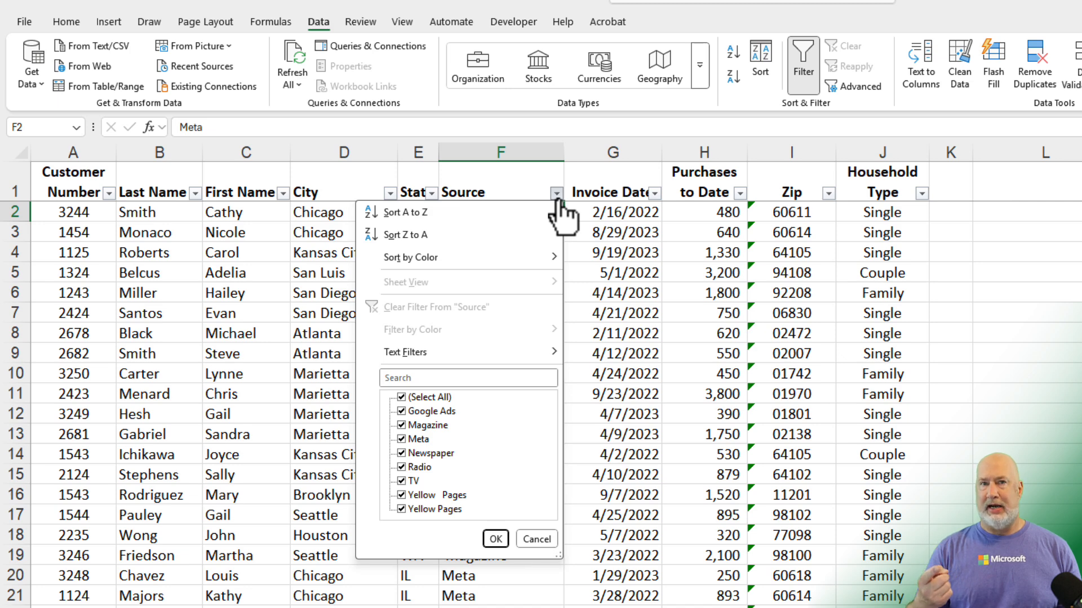
mouse_move(374, 455)
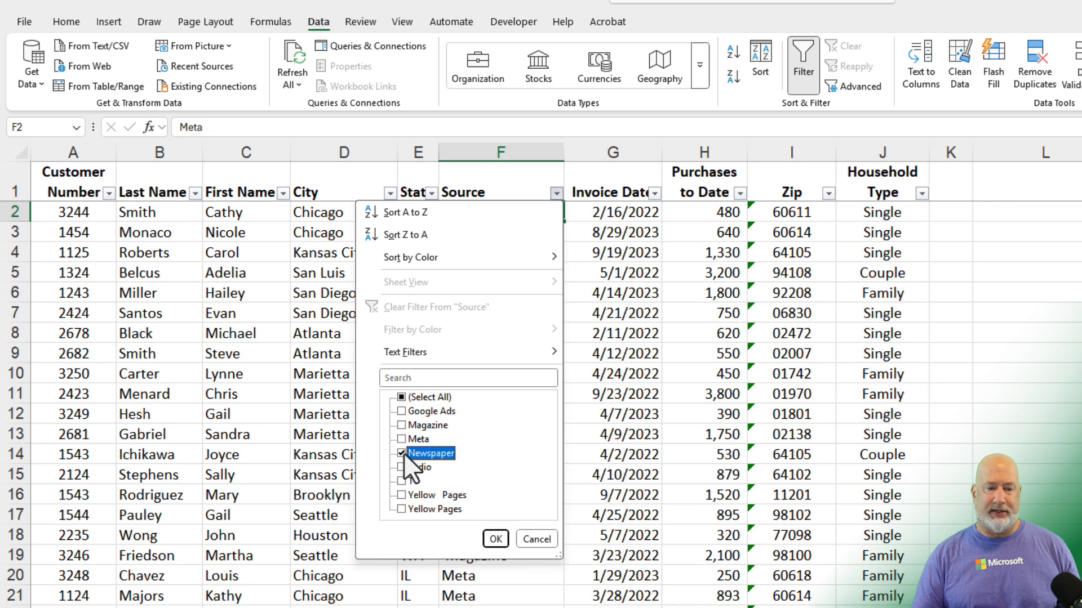
click(498, 538)
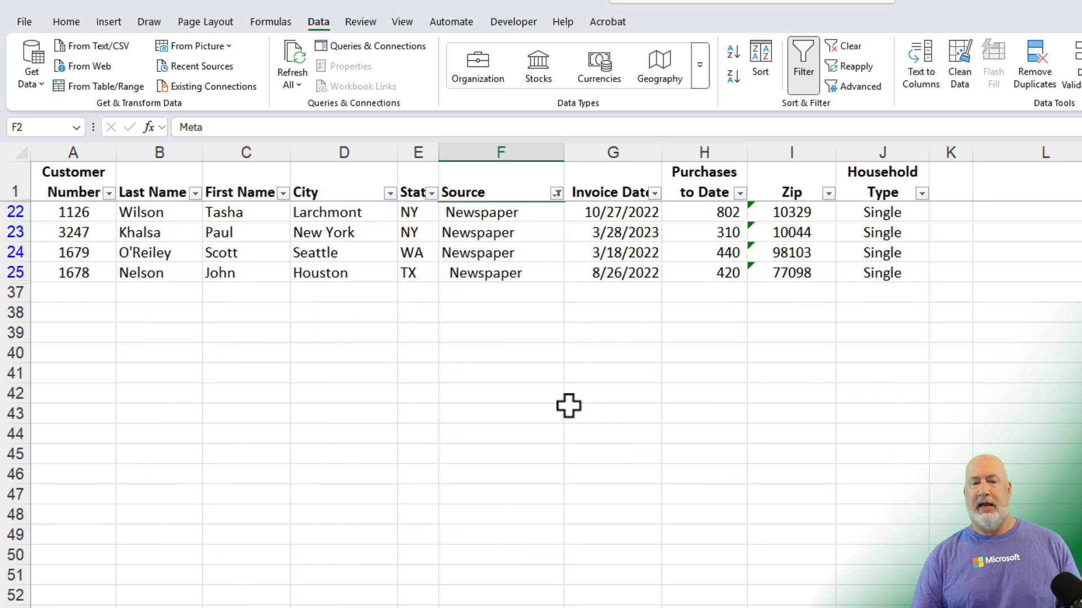
mouse_move(818, 115)
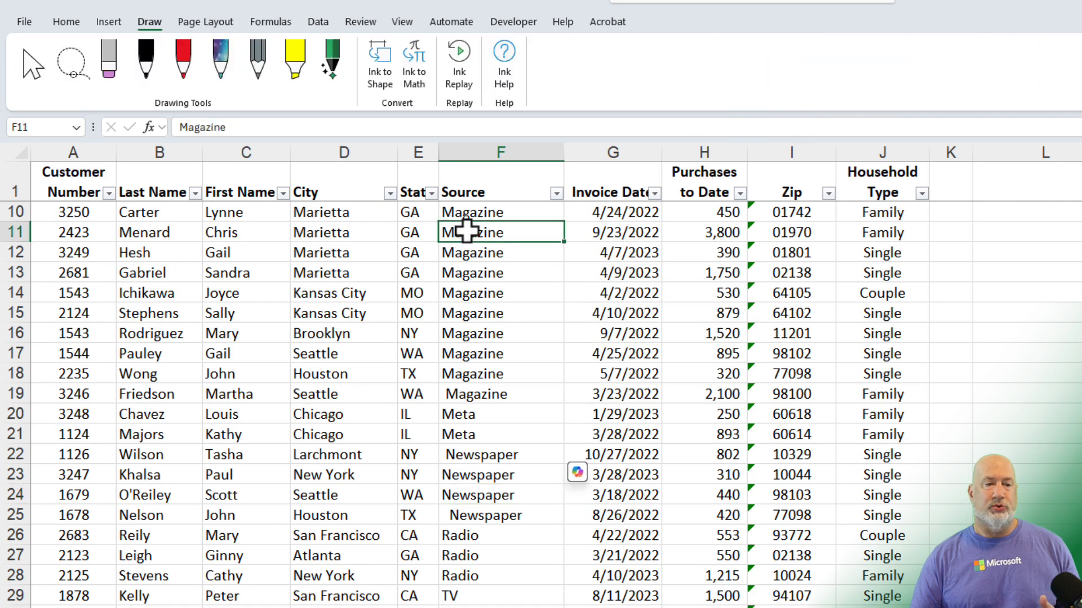
Return to Home and select the Source values starting from F2 down the column.
click(65, 21)
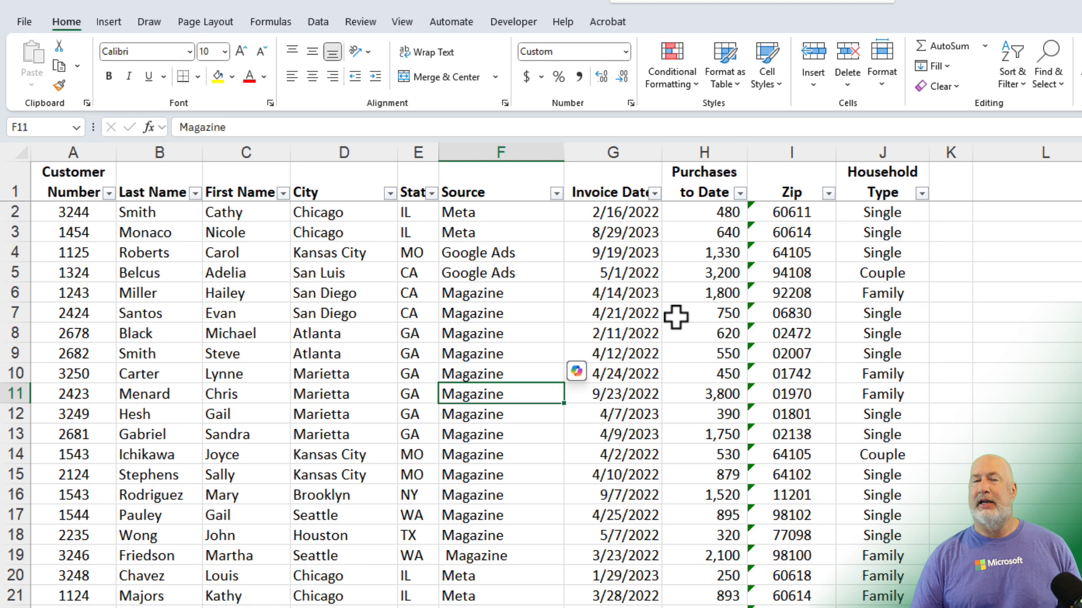
mouse_move(518, 209)
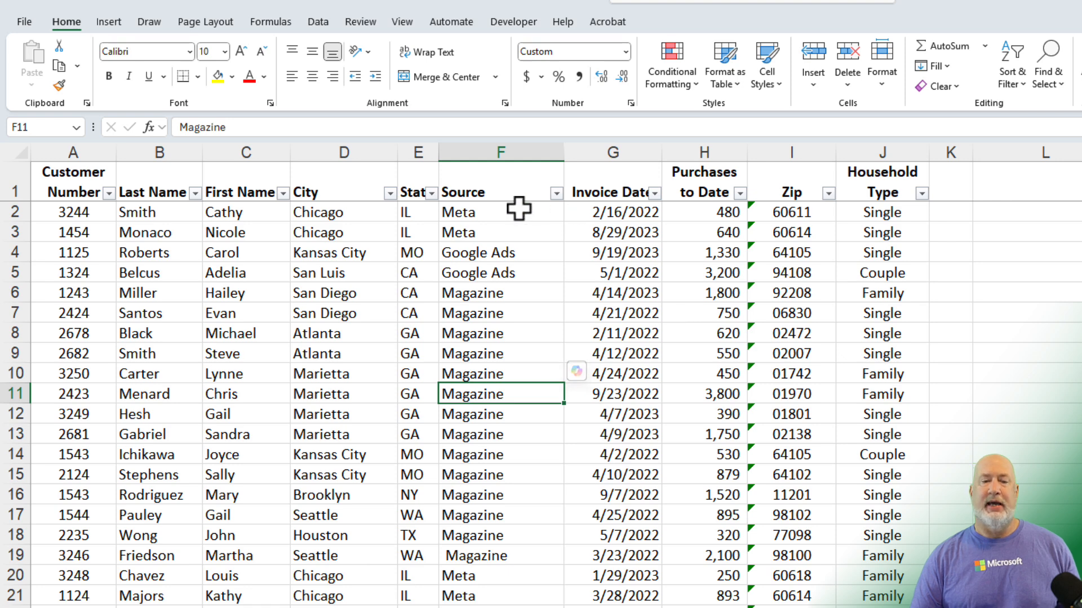
click(499, 211)
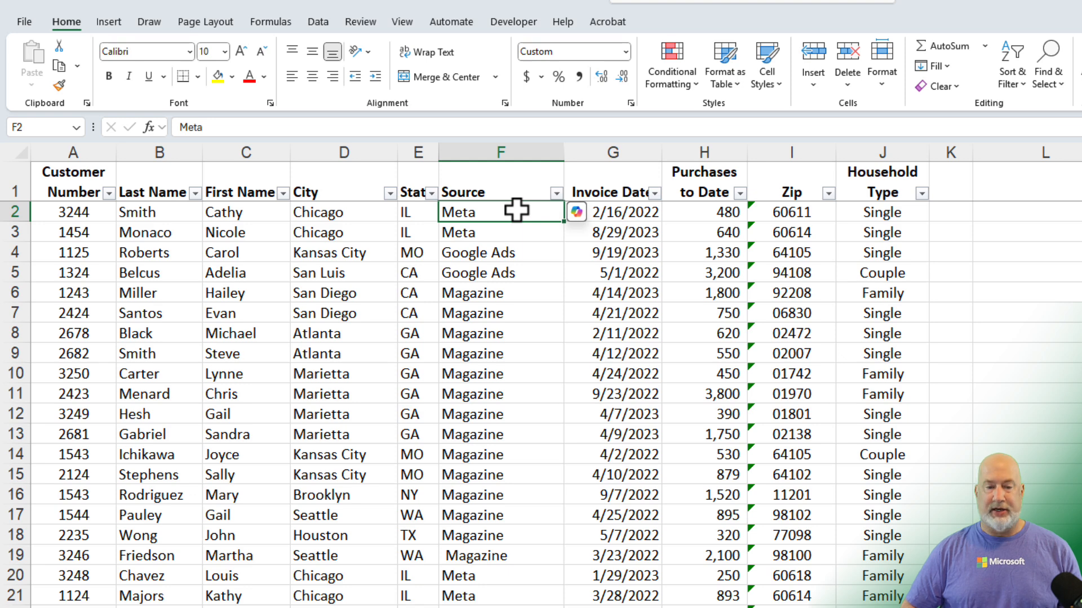
scroll(down, 3)
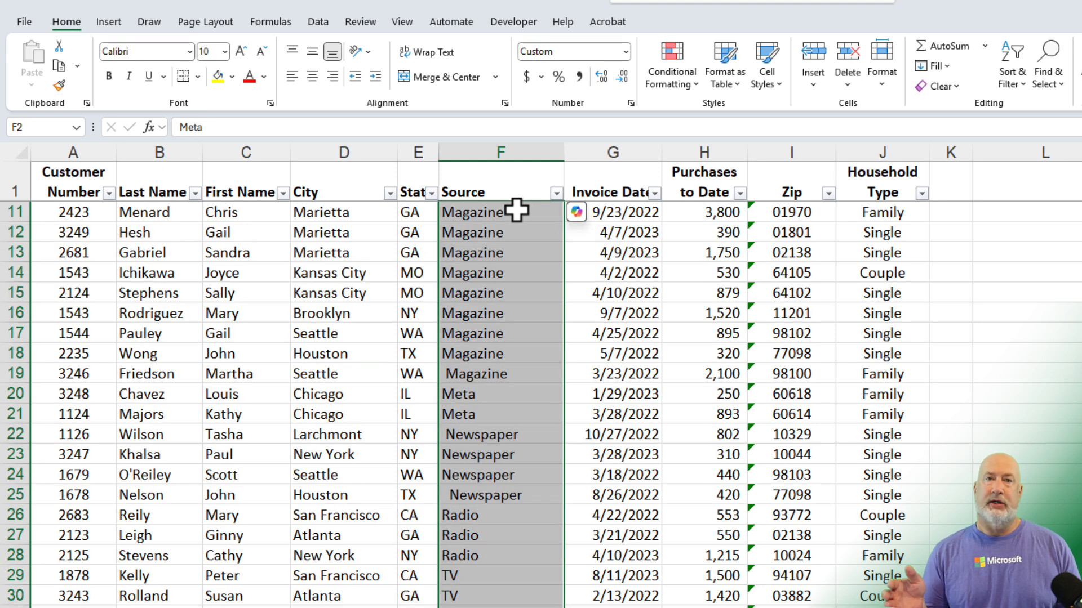
mouse_move(669, 66)
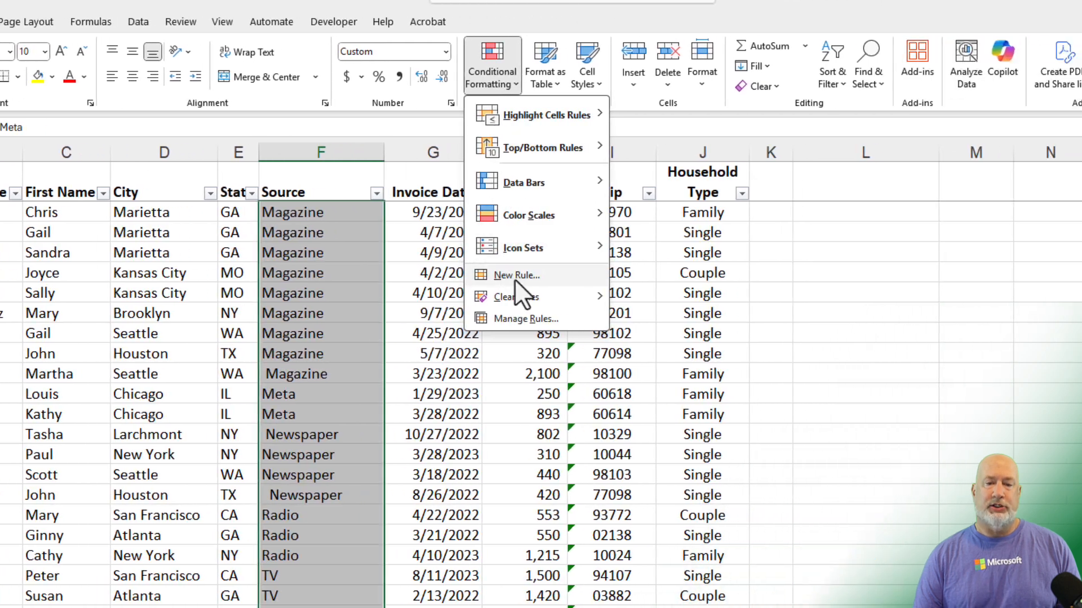
Create a formula-based formatting rule using =$F2<>TRIM(F2).
click(516, 275)
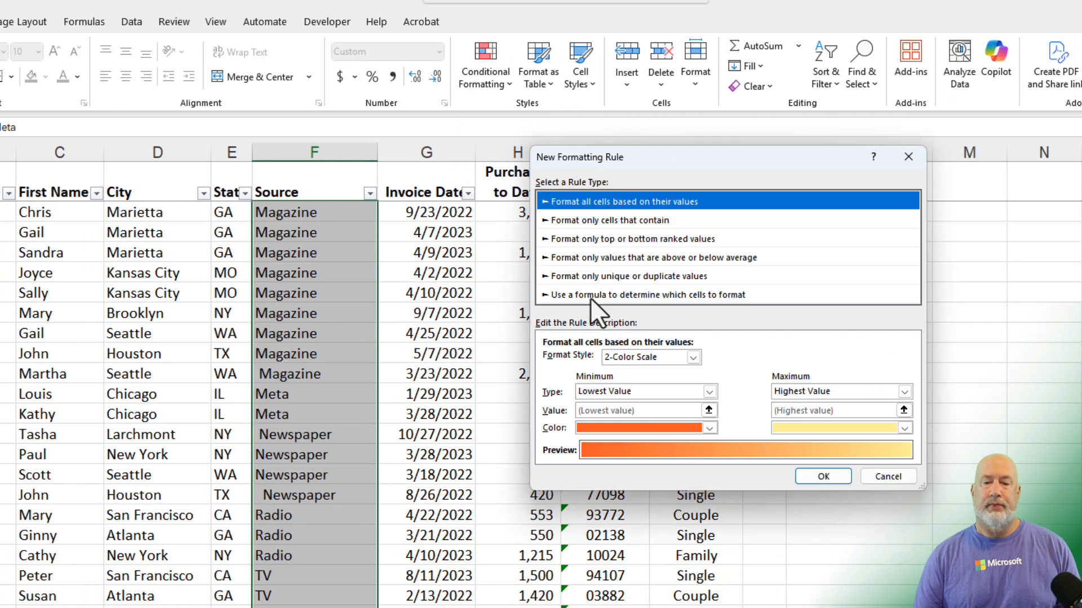
click(644, 295)
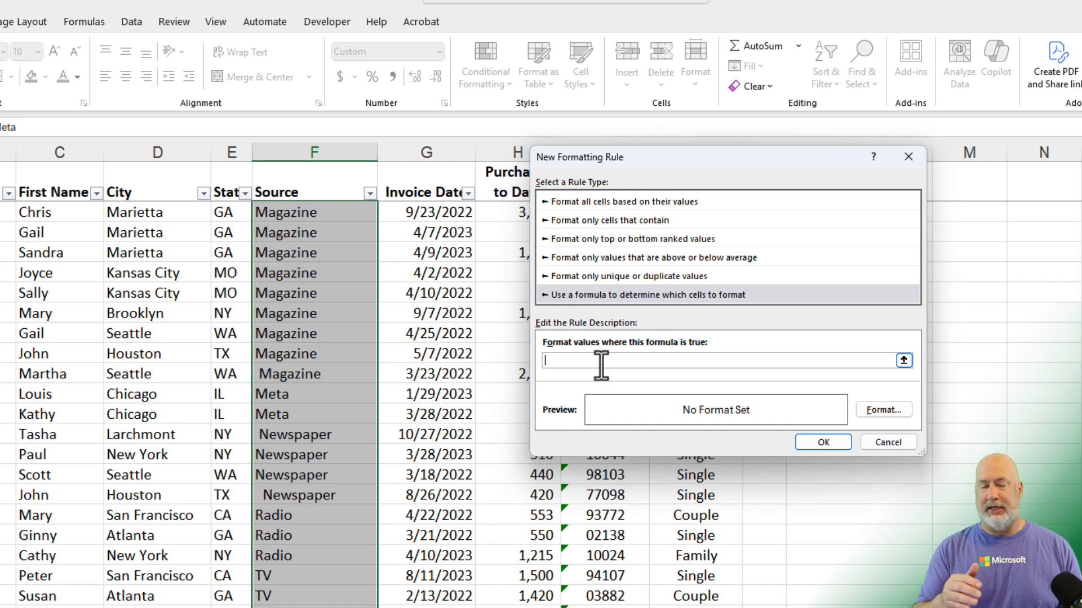
text(=)
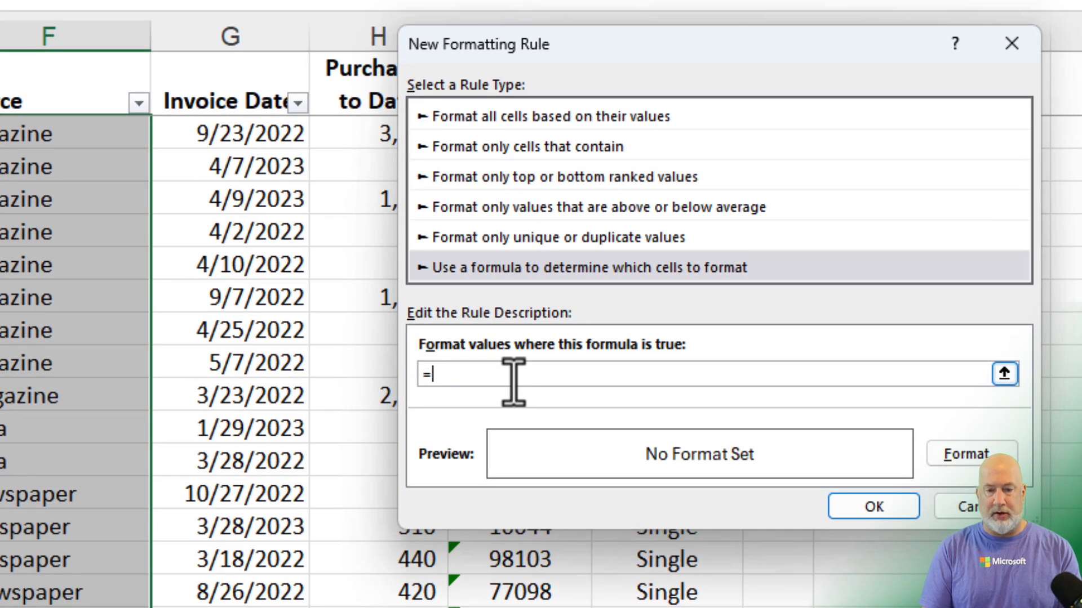
text($F2)
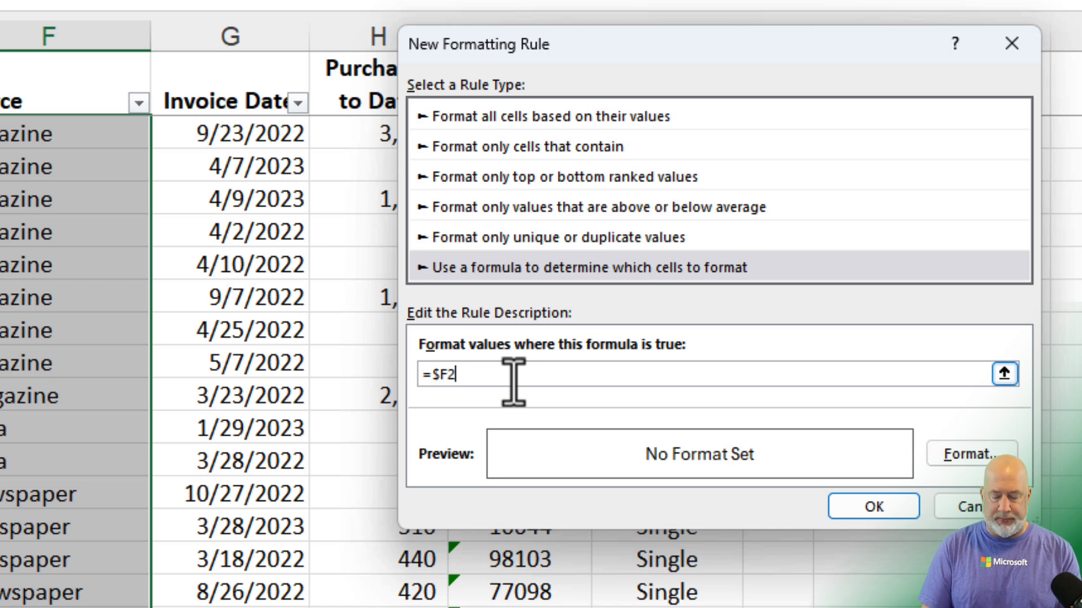
text(<>)
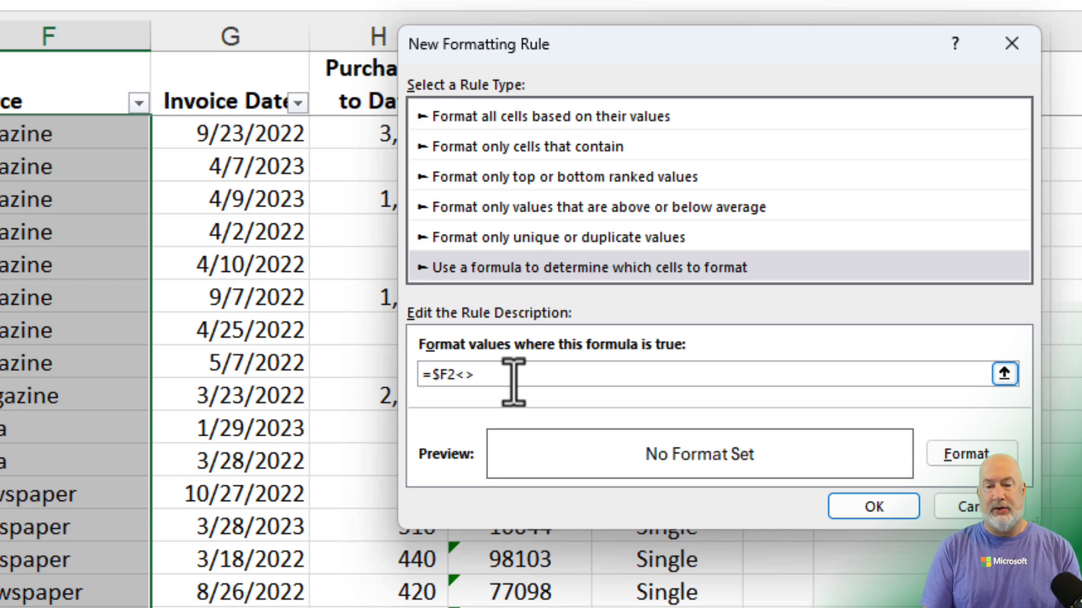
text(trim(F2)
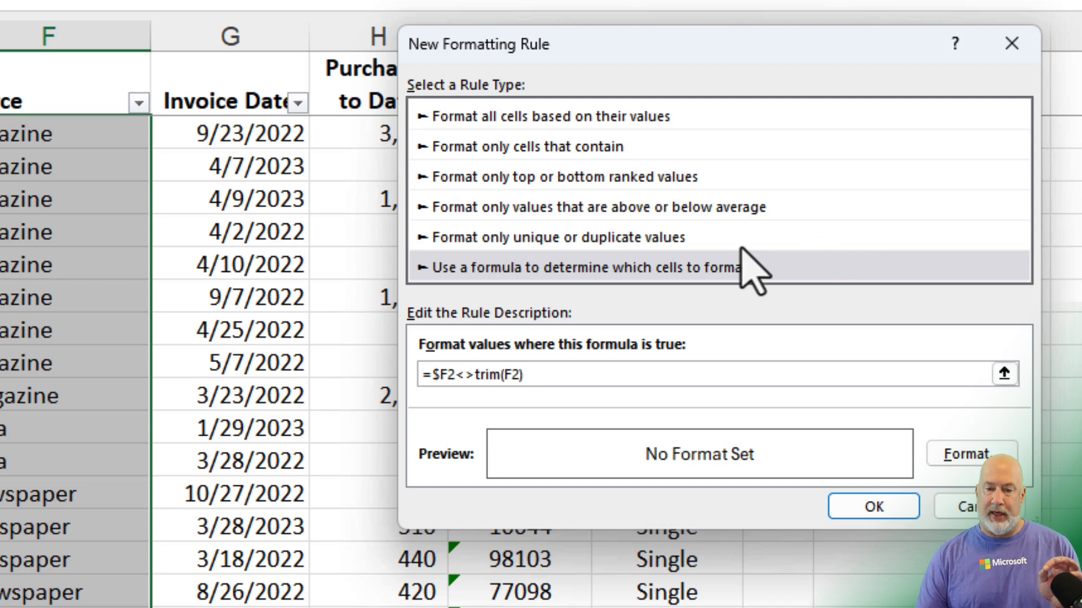
Give the rule a yellow fill so space-padded Source cells are highlighted.
click(971, 454)
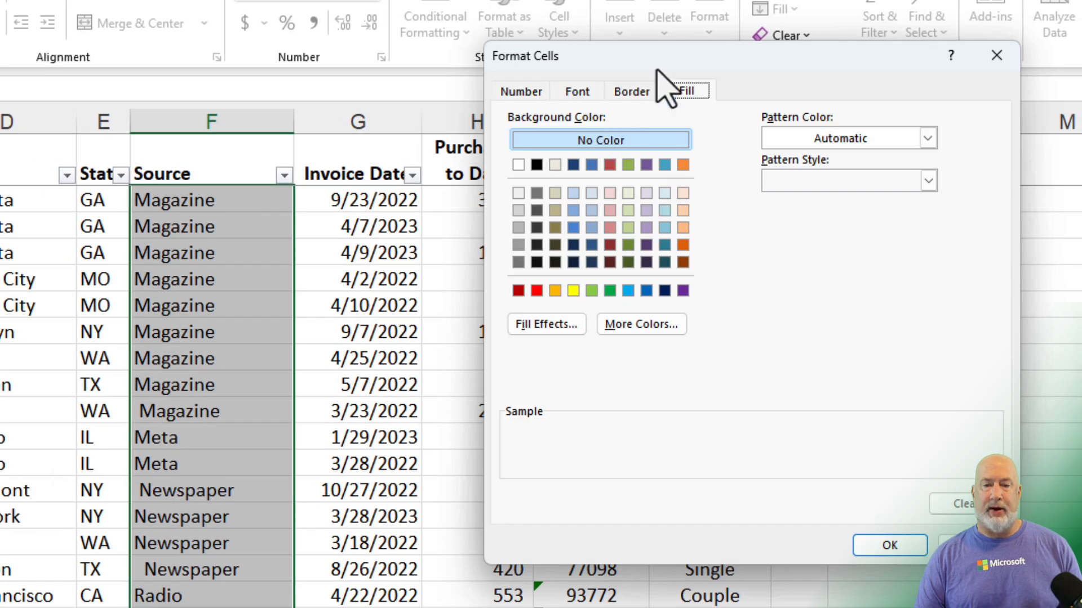
click(572, 291)
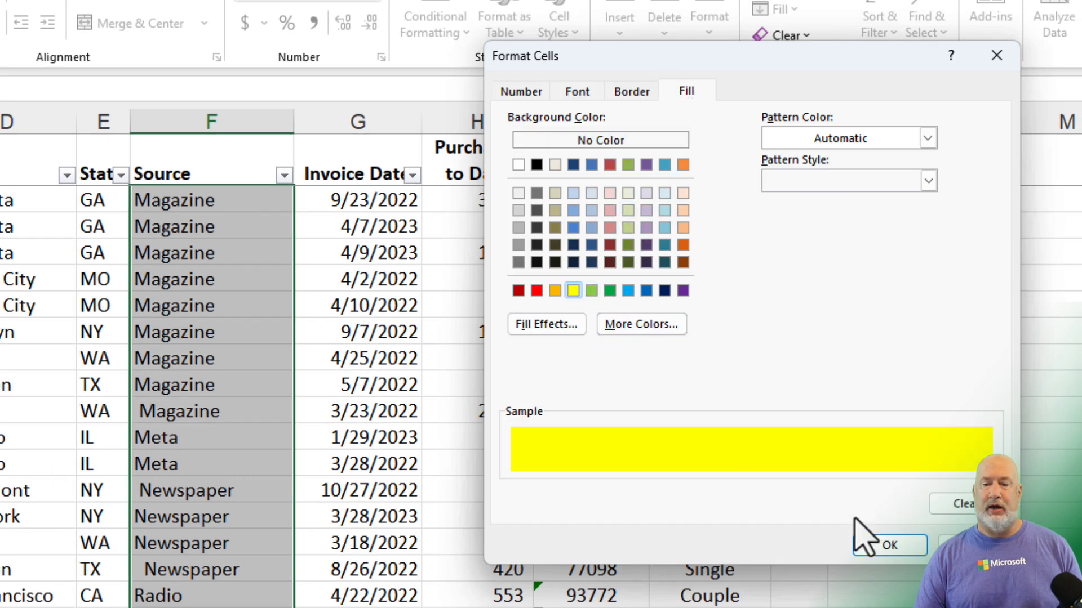
click(895, 545)
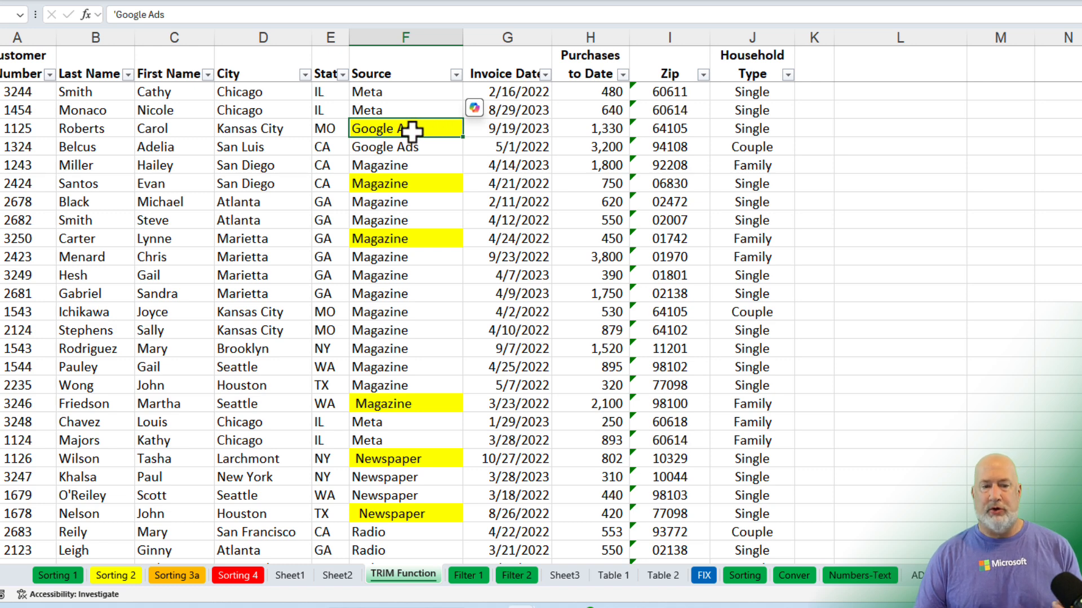
mouse_move(811, 147)
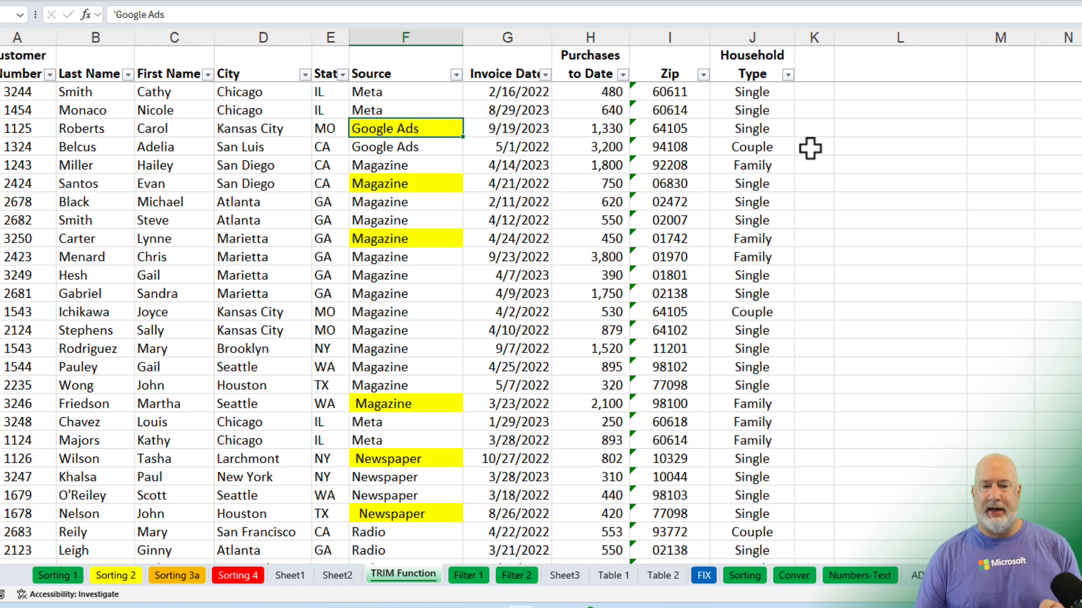
click(901, 128)
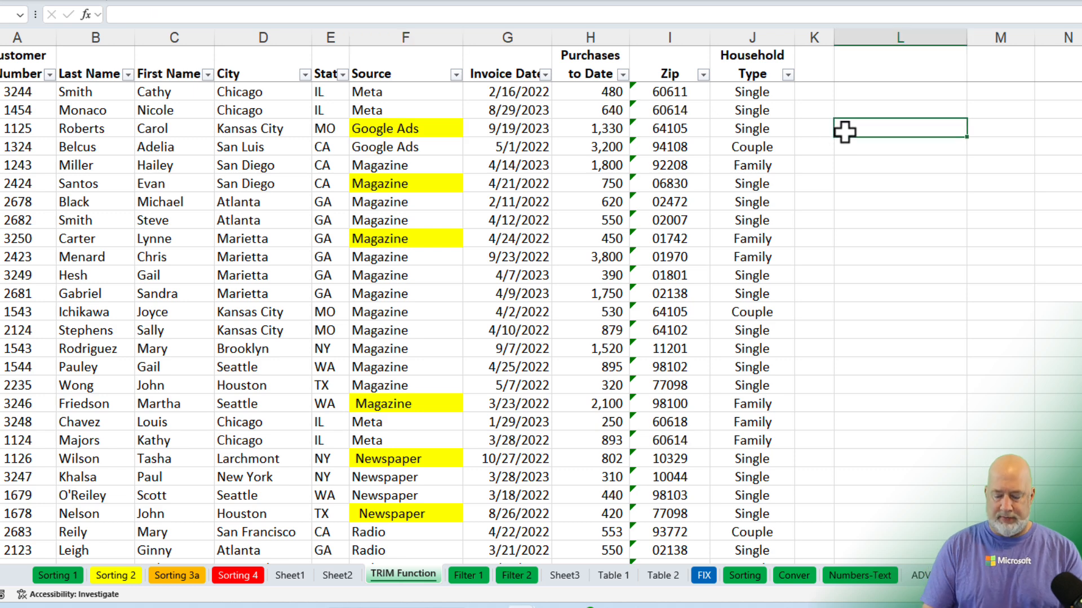
text(=len)
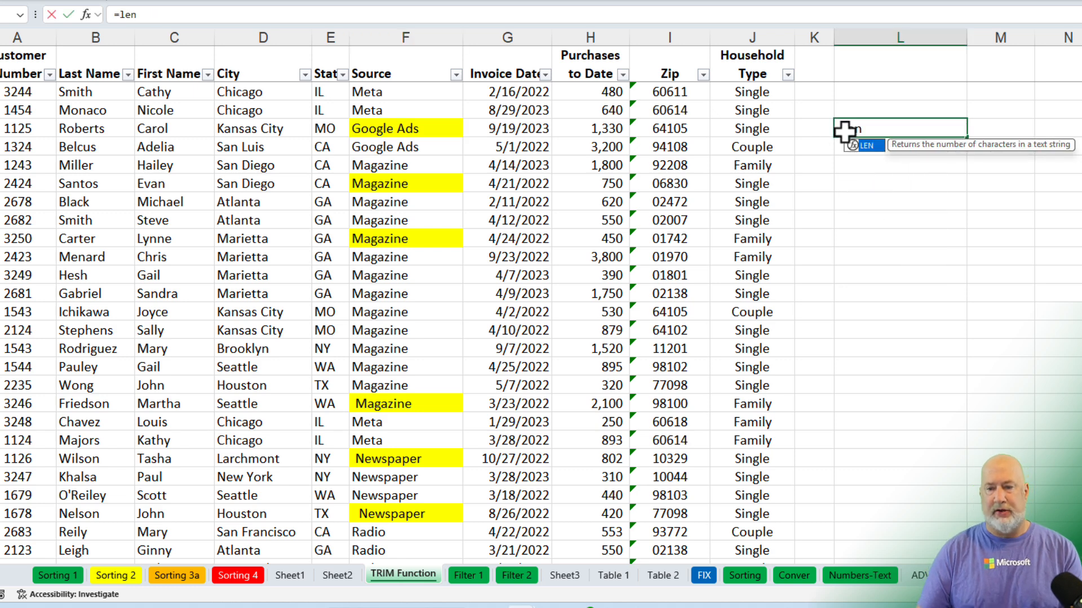
click(403, 127)
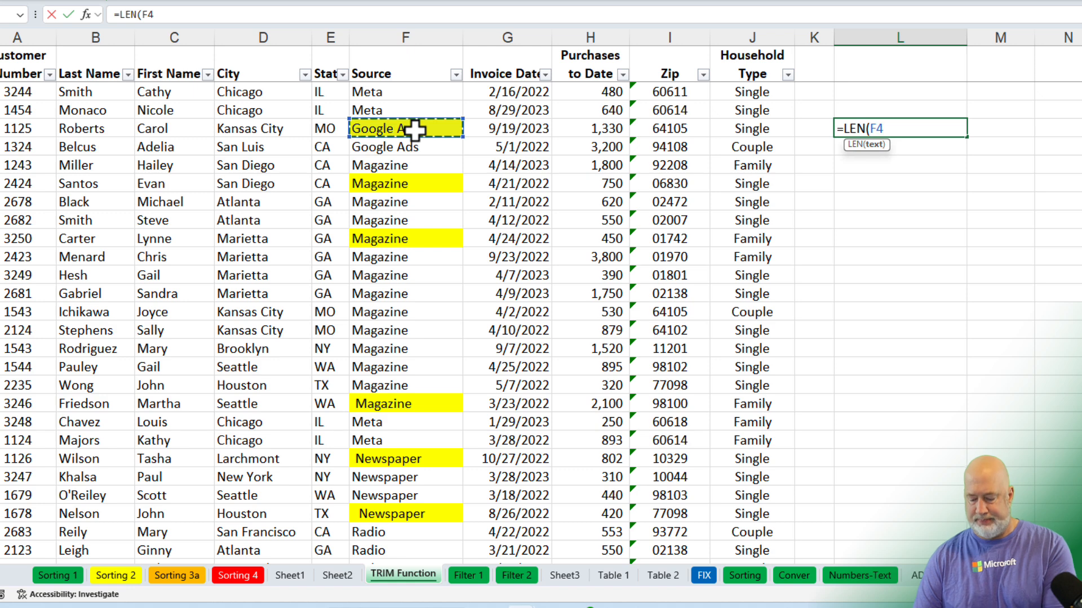
key(Enter)
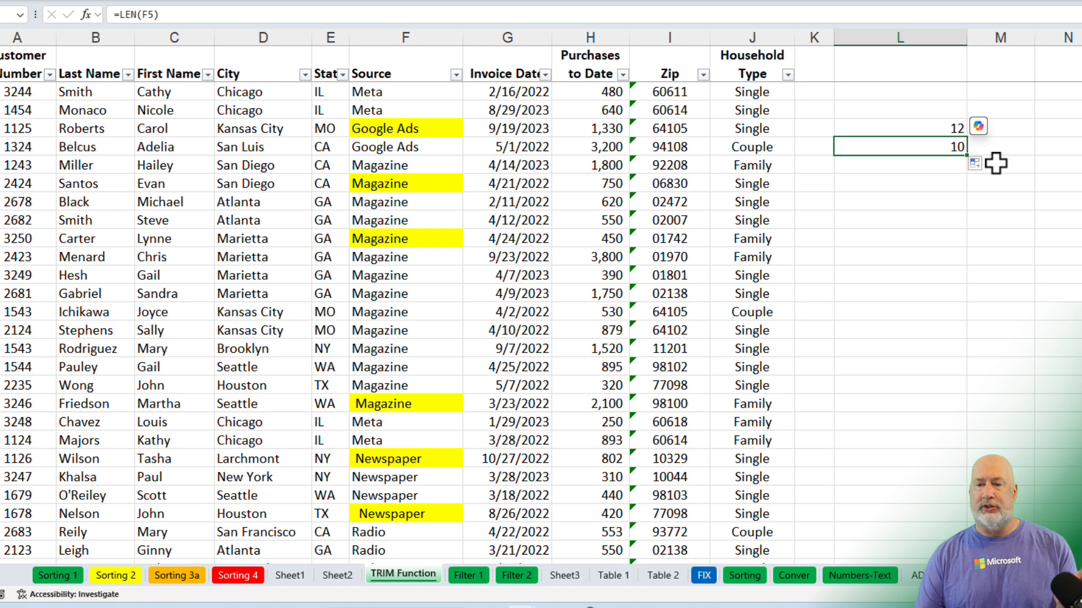
click(406, 128)
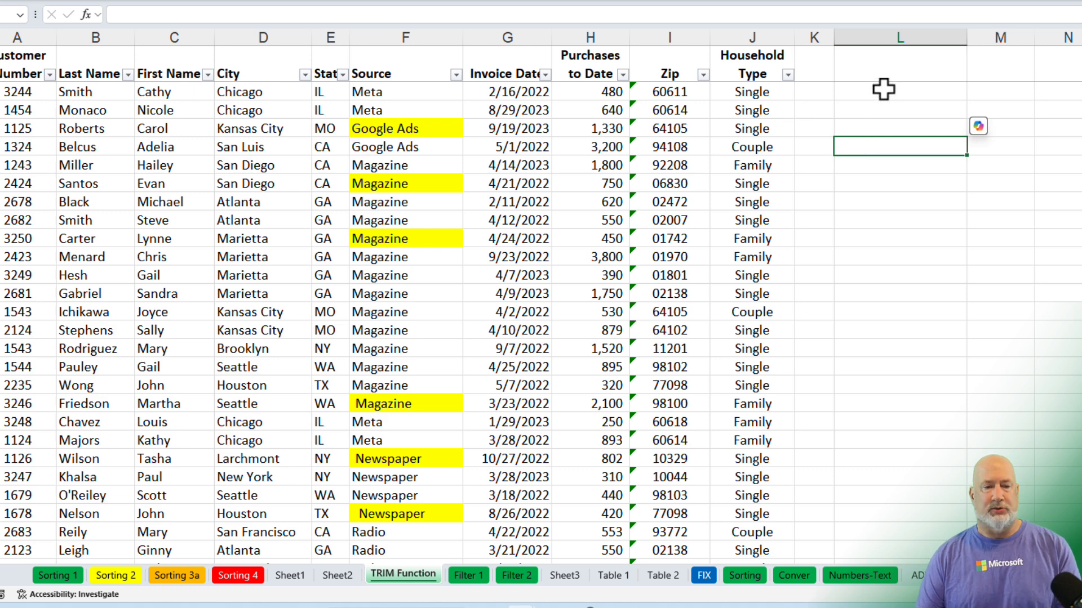
mouse_move(892, 93)
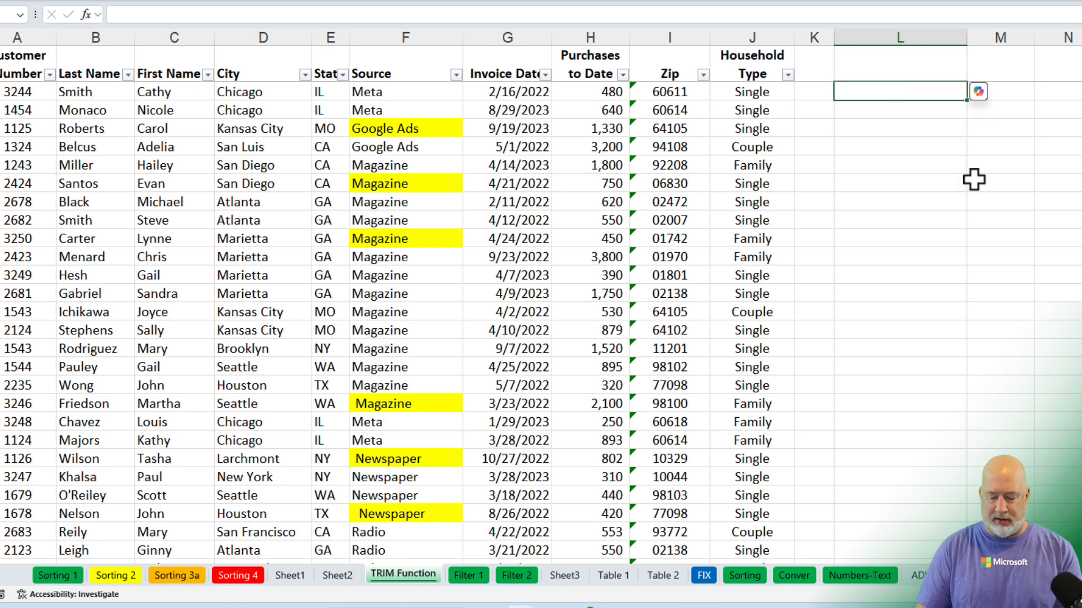
Fill =TRIM(F2) down helper column K and paste it over Source as values only.
click(813, 92)
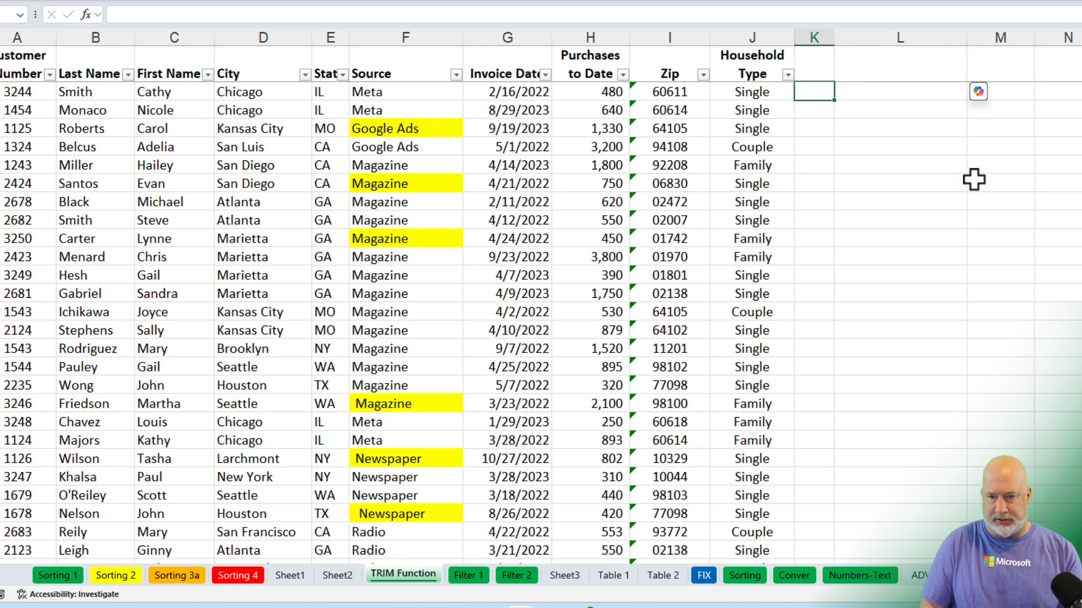
text(=TRIM()
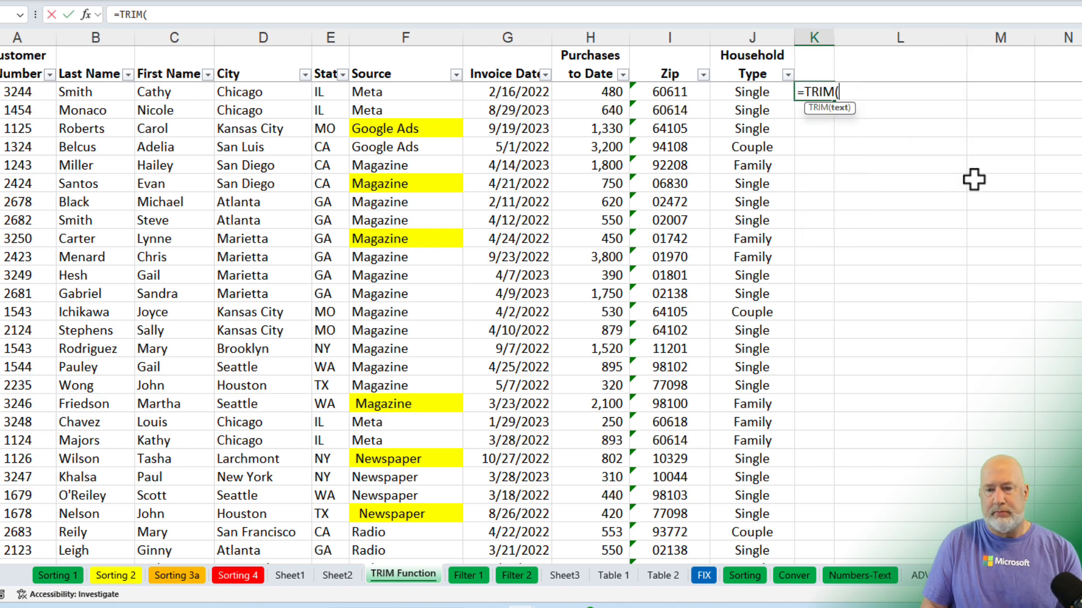
key(Enter)
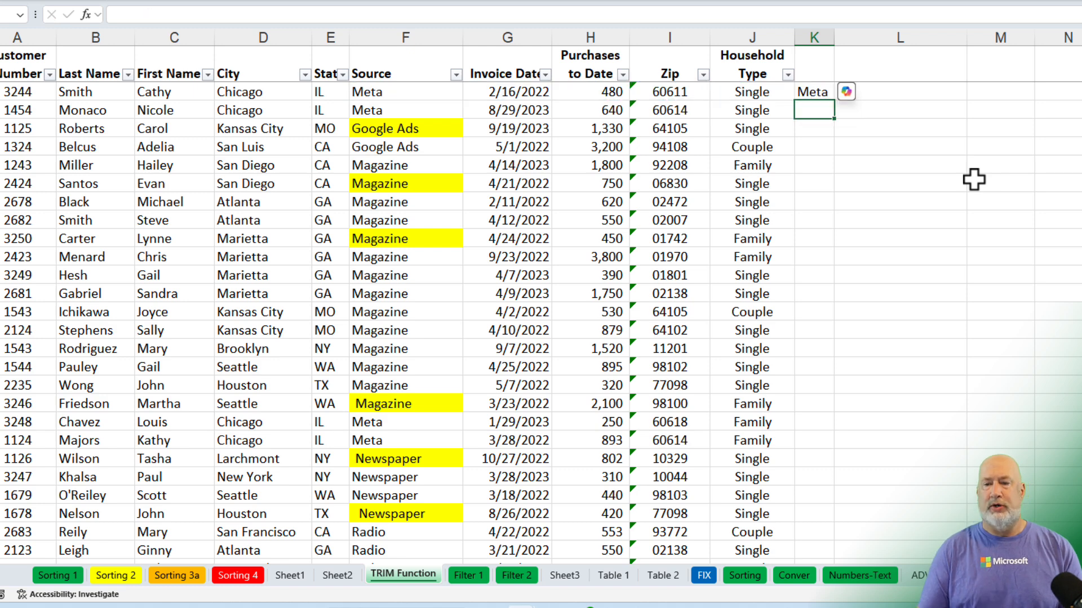
click(814, 92)
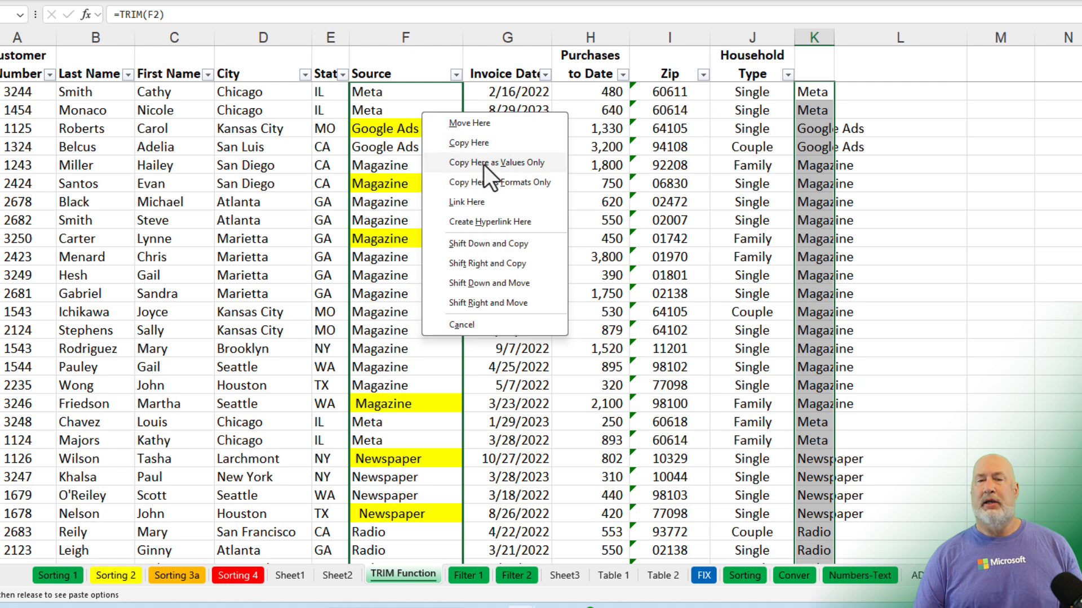
click(487, 162)
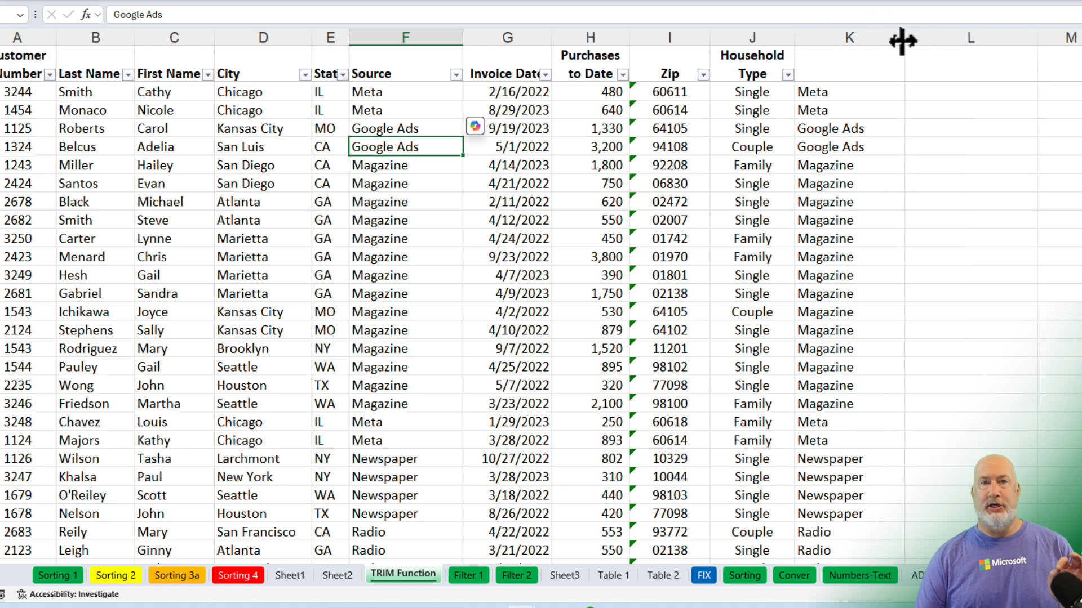
Clear helper column K of its TRIM formulas, leaving only the cleaned table data.
click(851, 38)
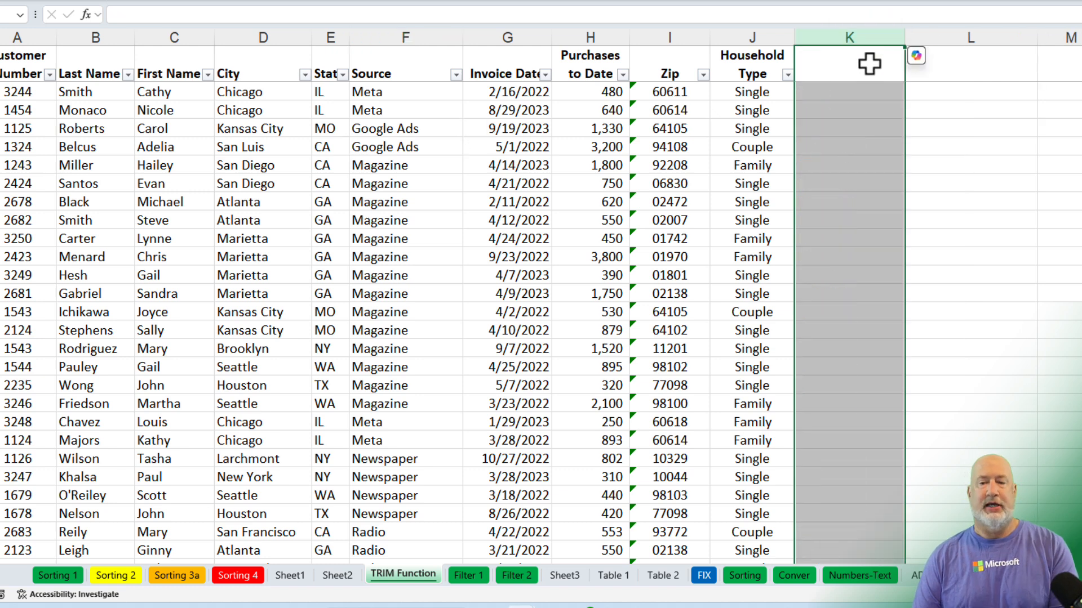
mouse_move(790, 170)
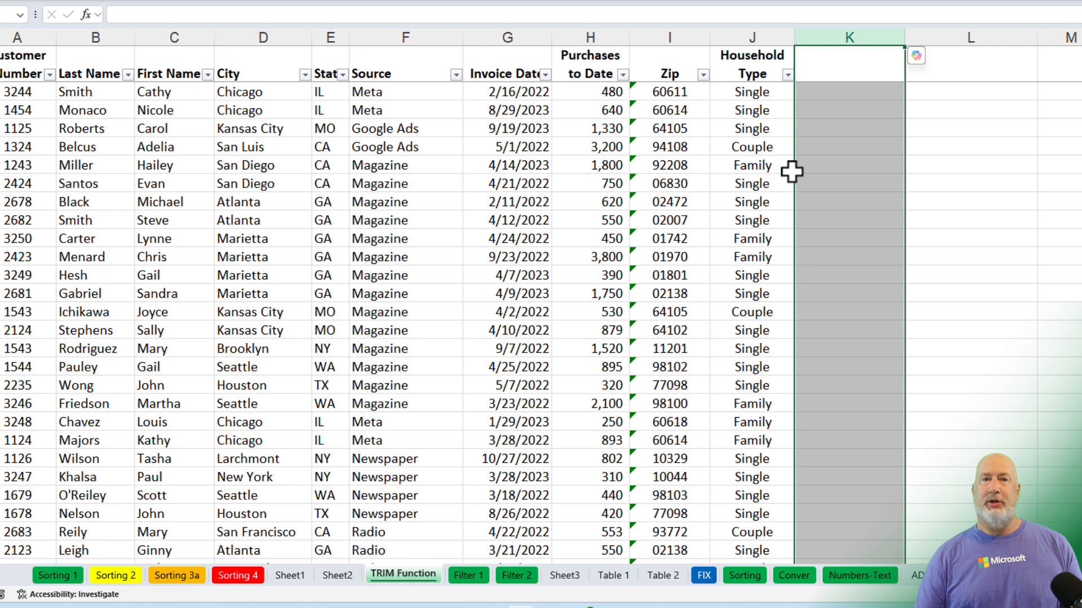
click(405, 128)
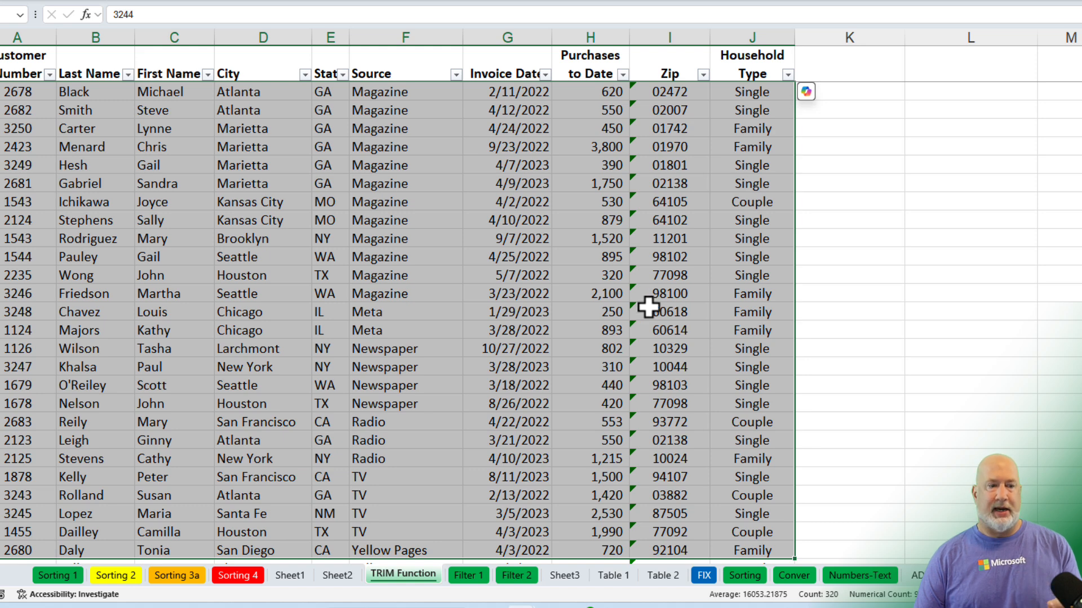
mouse_move(440, 294)
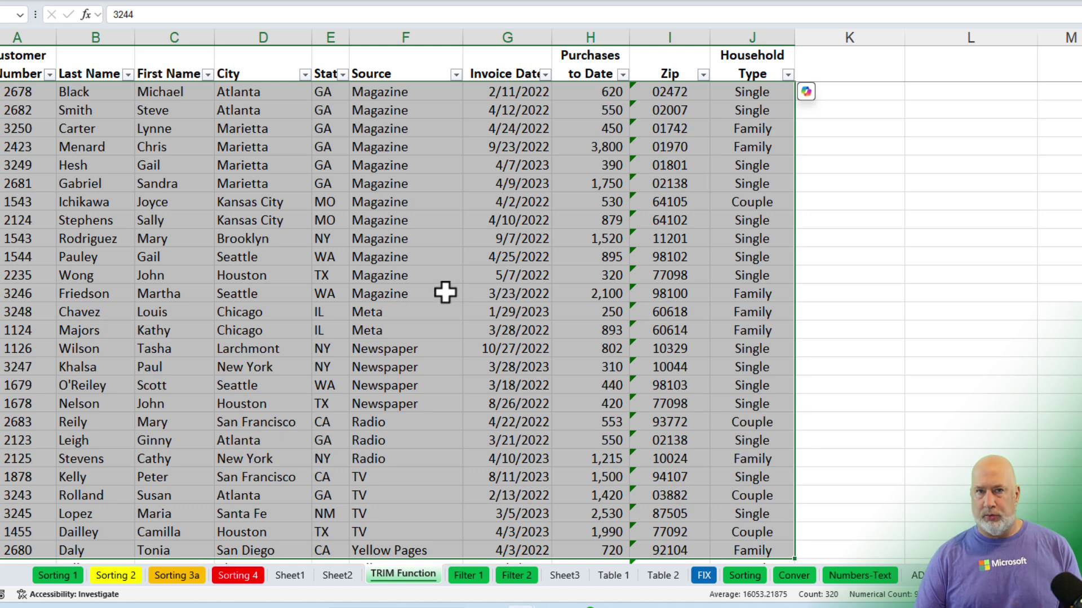